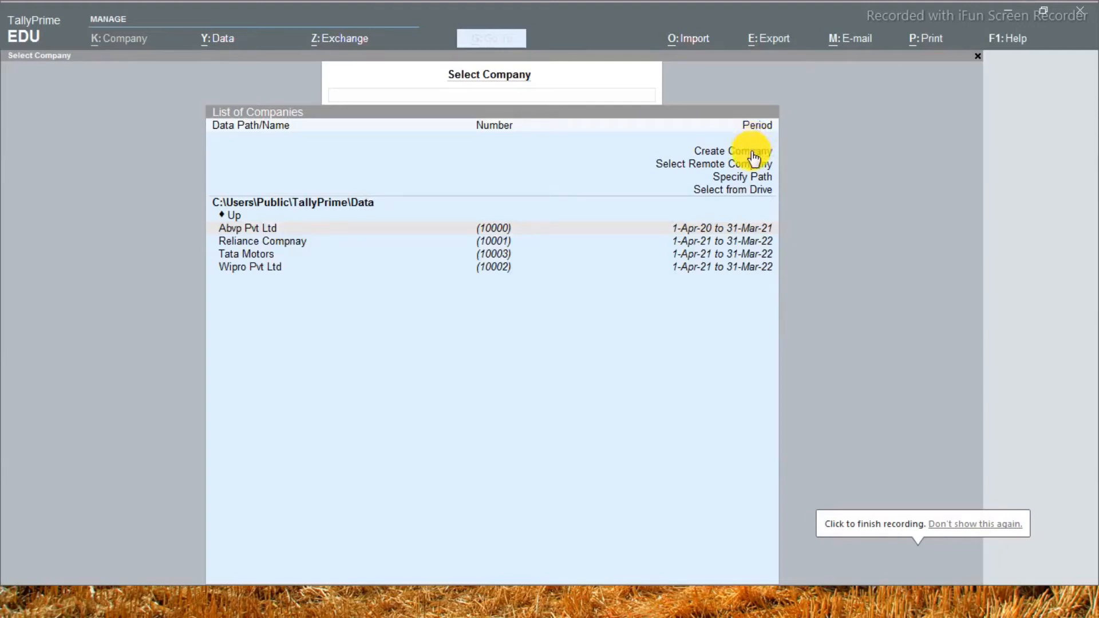
{"action": "mouse_move", "coordinate": [833, 142]}
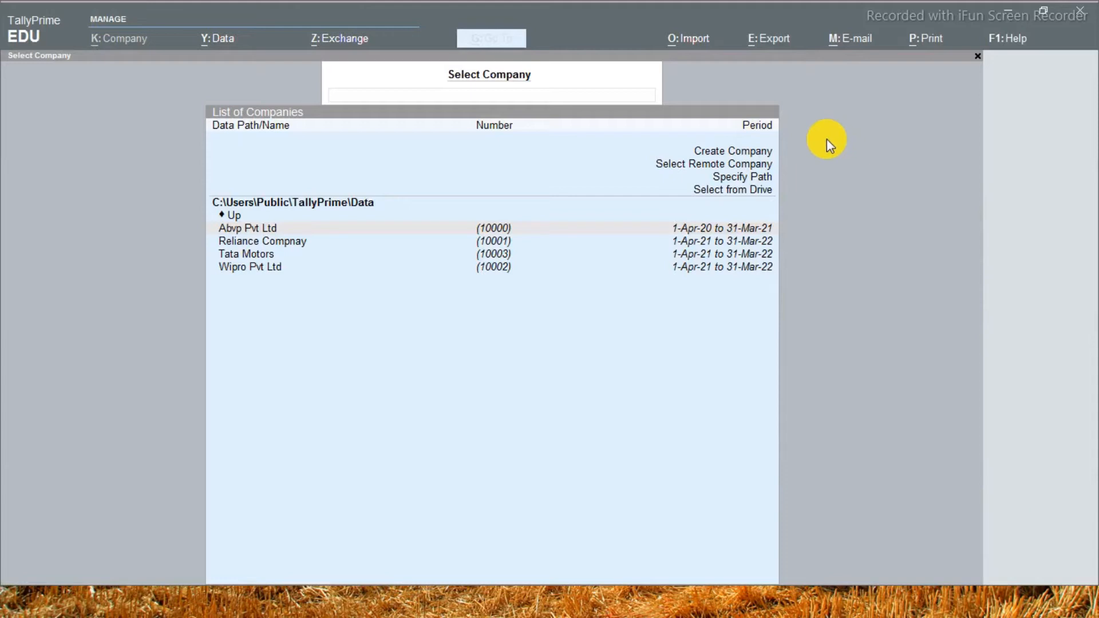
{"action": "mouse_move", "coordinate": [826, 163]}
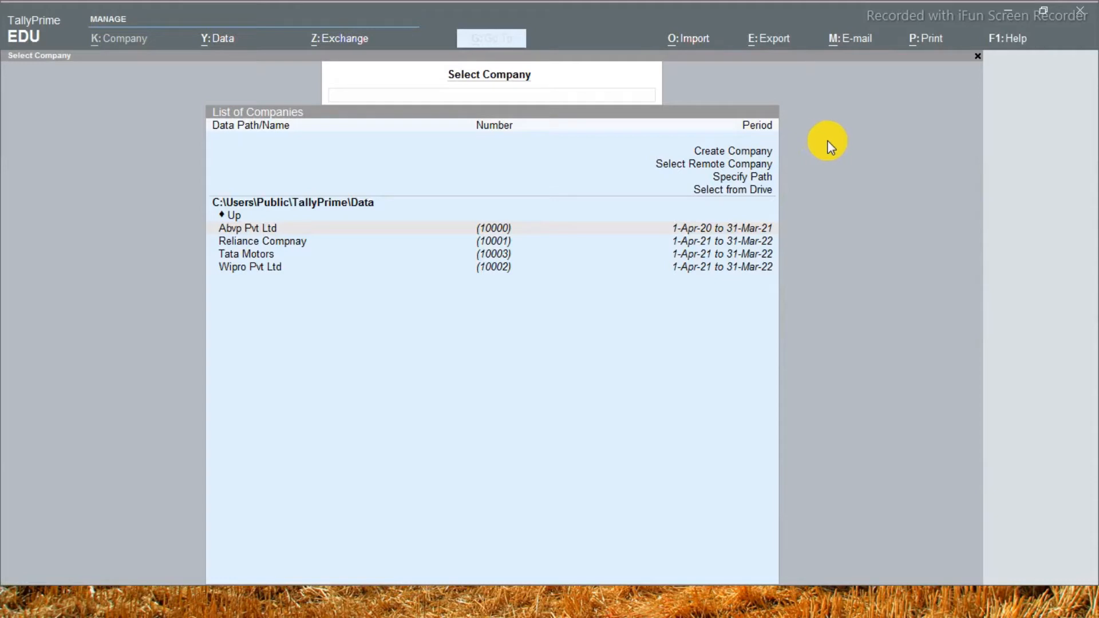
{"action": "mouse_move", "coordinate": [831, 133]}
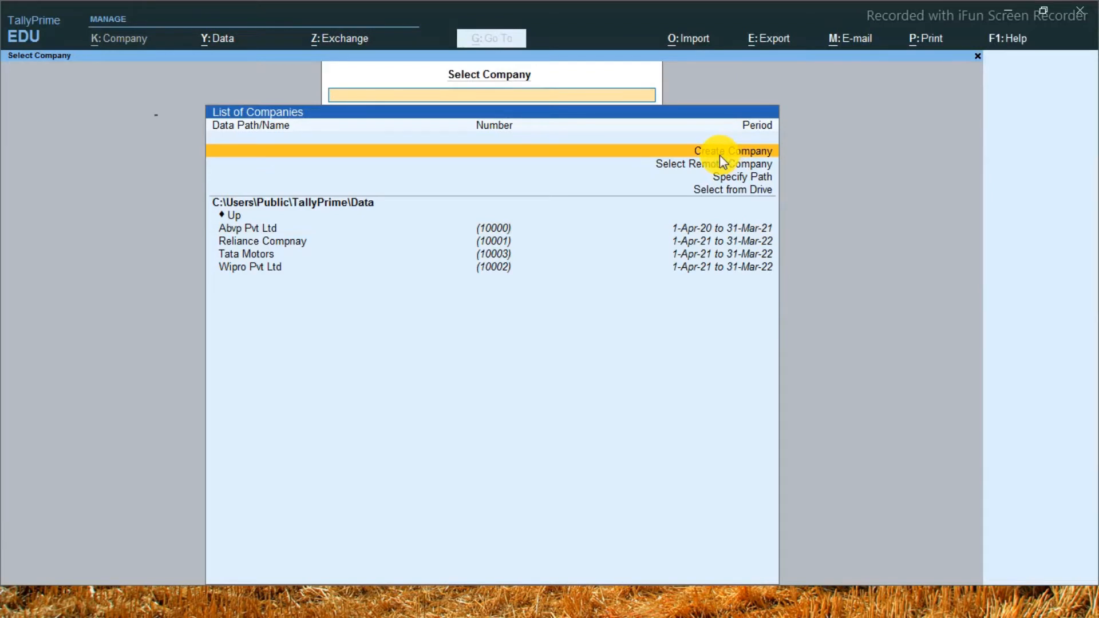
Create the company 'Today India Pvt Ltd' and load it at Gateway of Tally.
{"action": "left_click", "coordinate": [732, 151]}
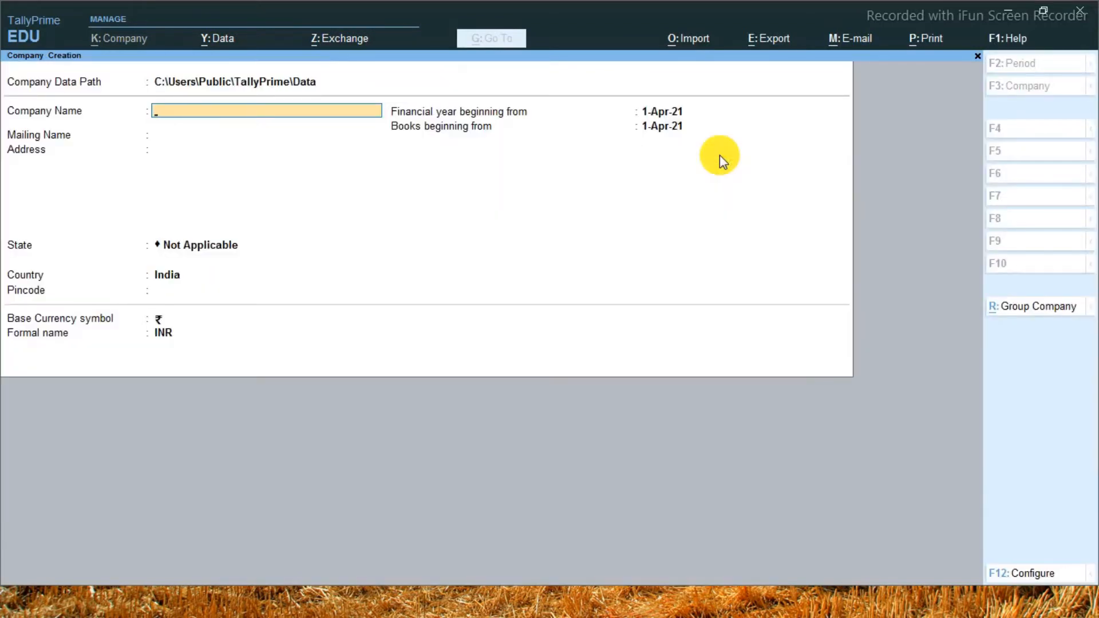
{"action": "type", "text": "Today India Pvt Ltd"}
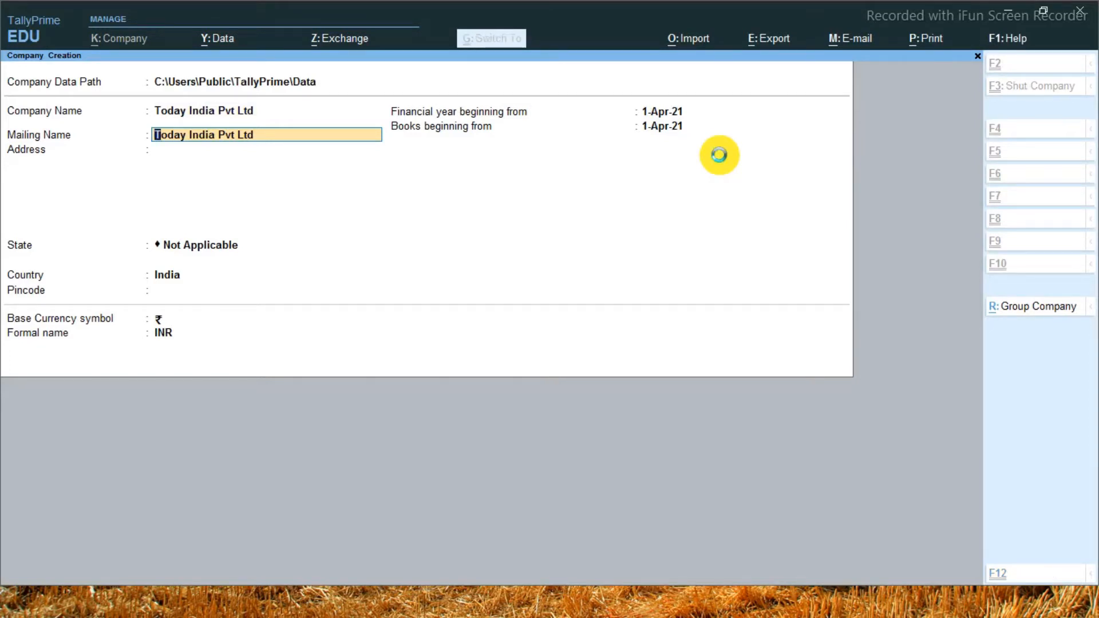
{"action": "key", "text": "Enter"}
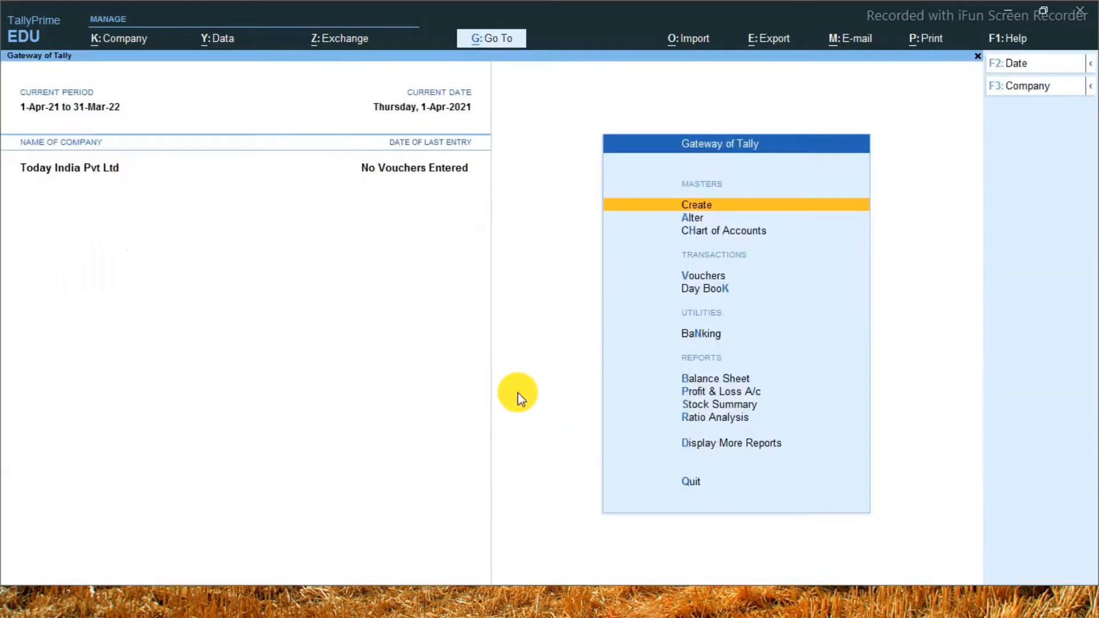
{"action": "mouse_move", "coordinate": [154, 96]}
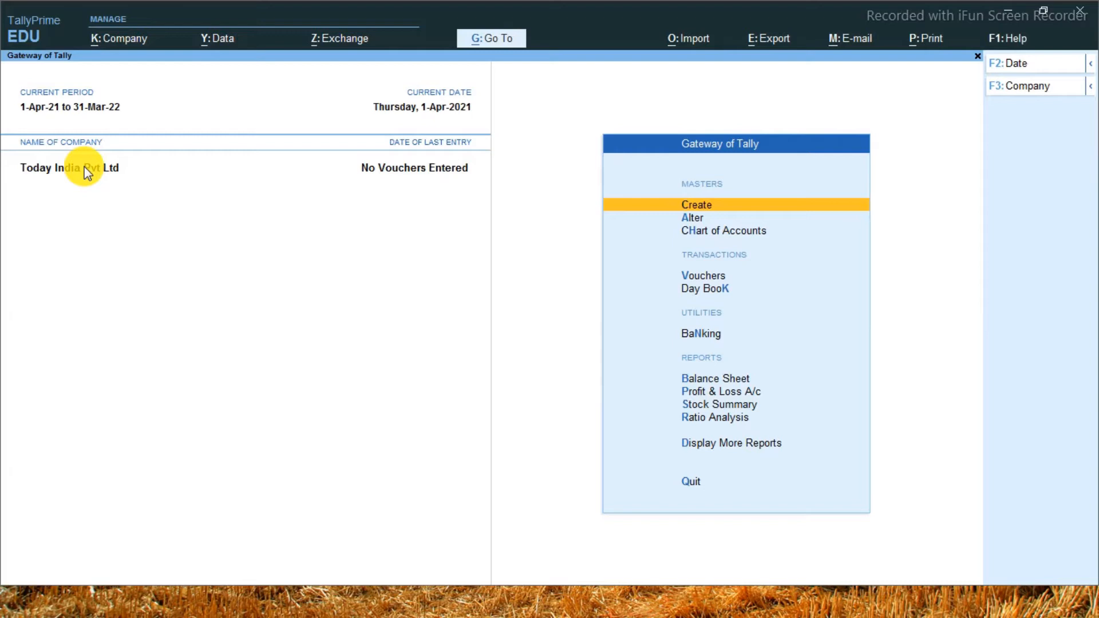
{"action": "mouse_move", "coordinate": [186, 174]}
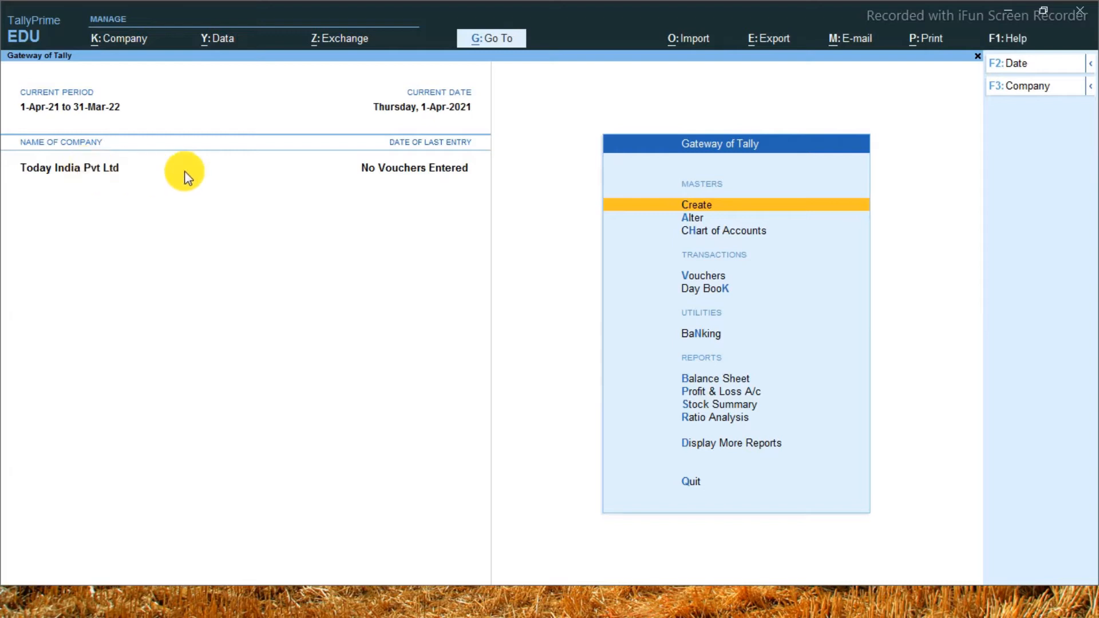
{"action": "mouse_move", "coordinate": [135, 181]}
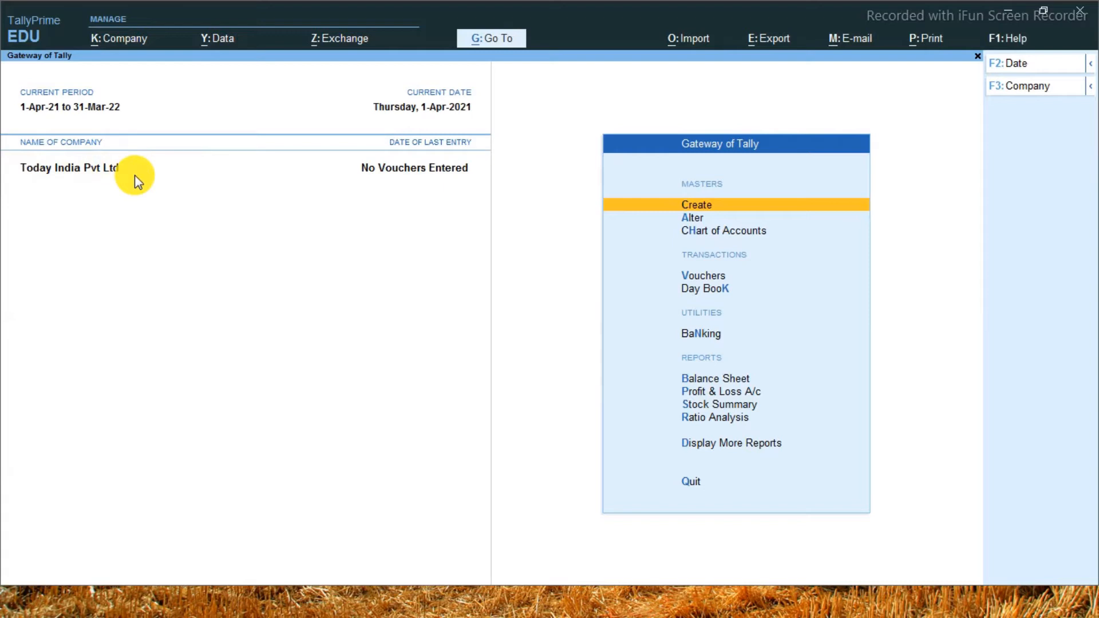
{"action": "mouse_move", "coordinate": [341, 263]}
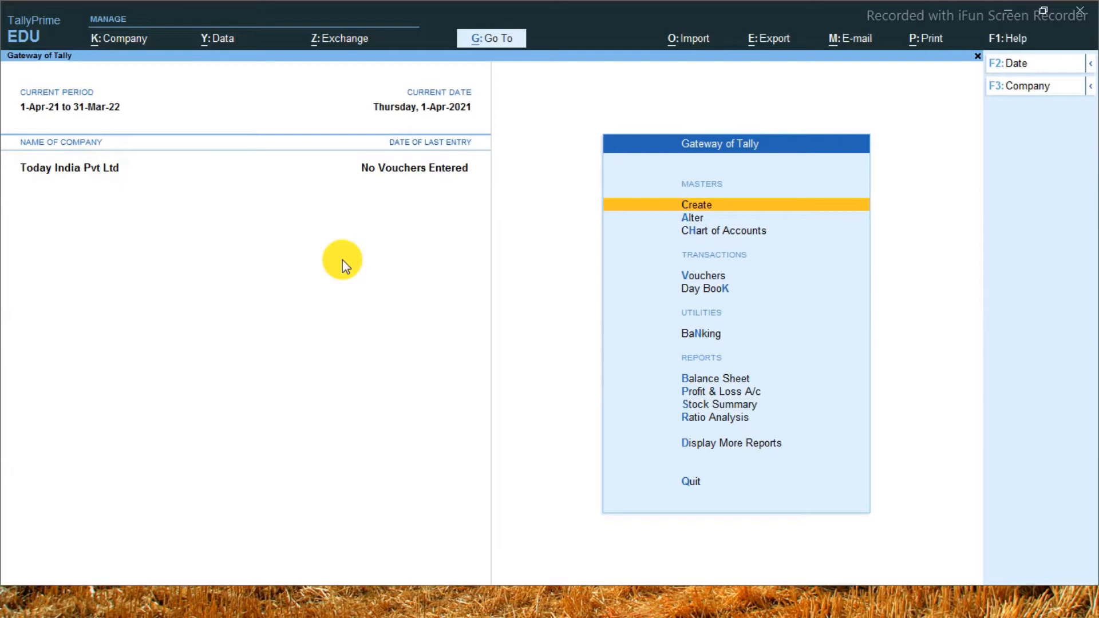
{"action": "mouse_move", "coordinate": [82, 220]}
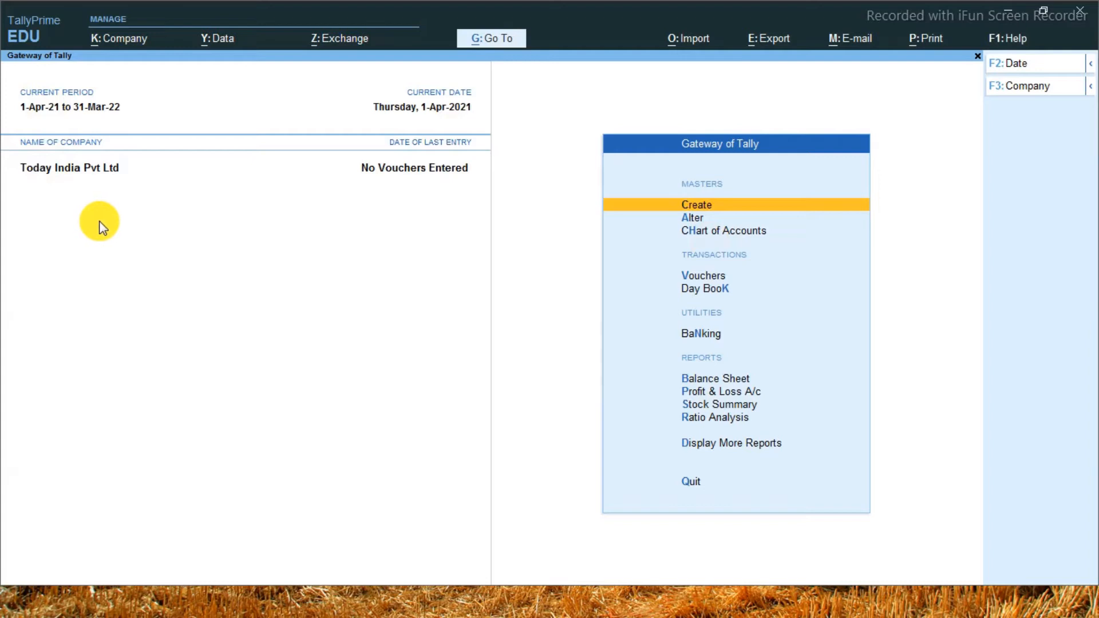
{"action": "mouse_move", "coordinate": [68, 200]}
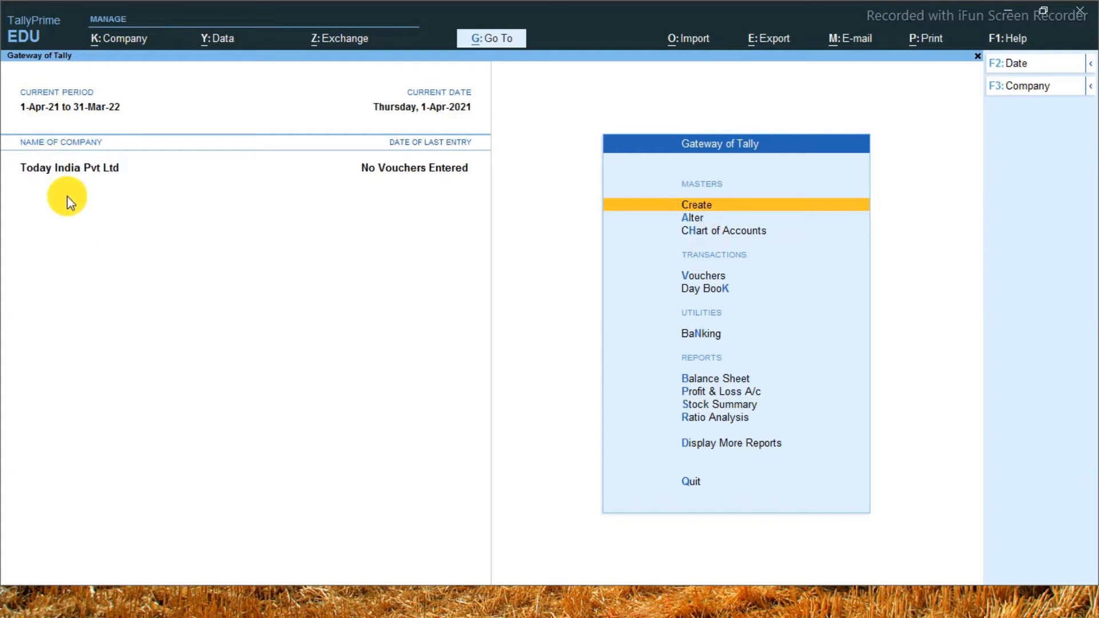
{"action": "mouse_move", "coordinate": [158, 201]}
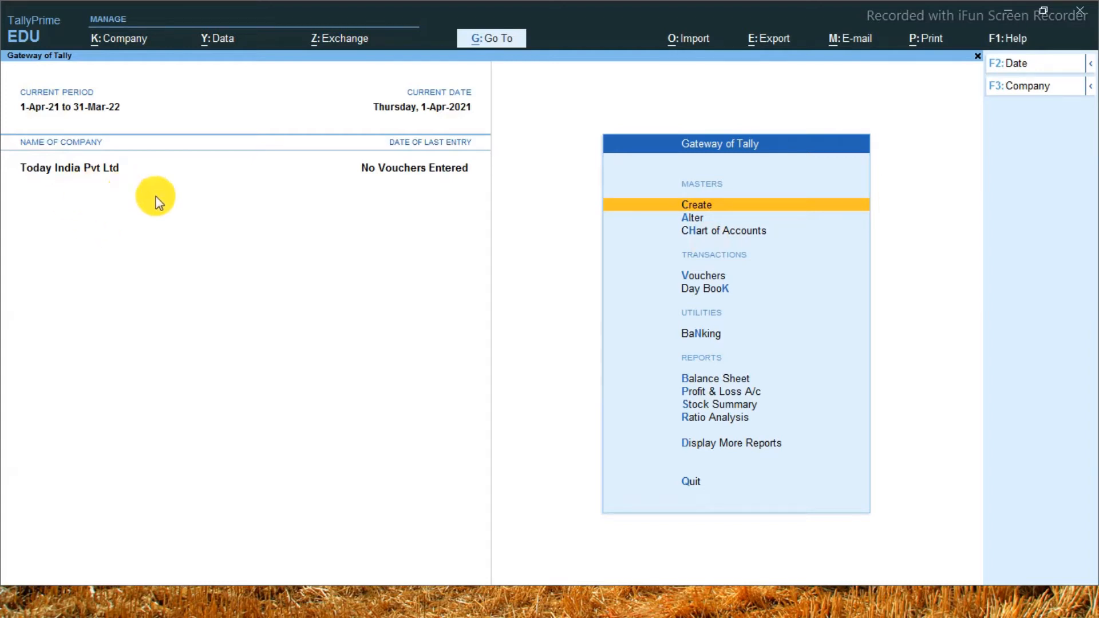
Relaunch TallyPrime from the Start menu by searching 'tall'.
{"action": "left_click", "coordinate": [690, 481]}
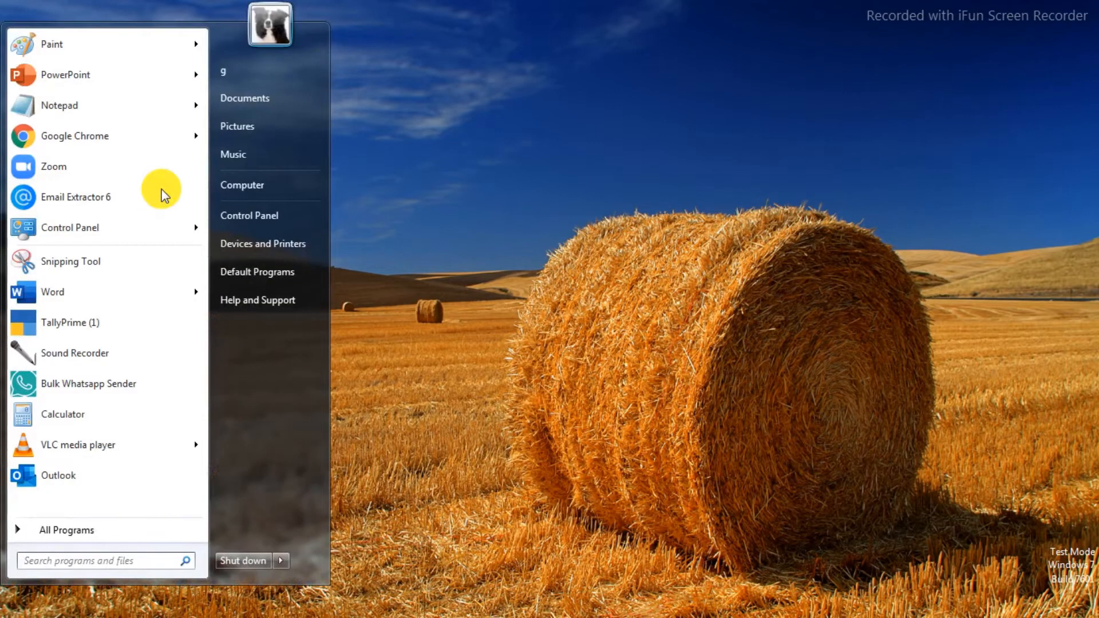
{"action": "type", "text": "tall"}
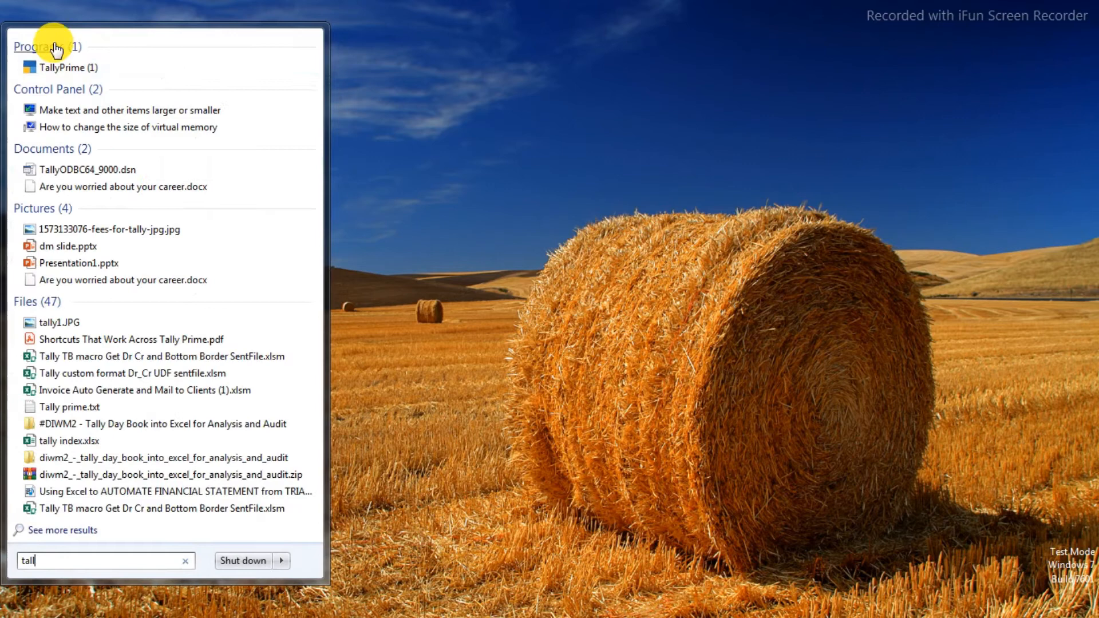
{"action": "left_click", "coordinate": [63, 66]}
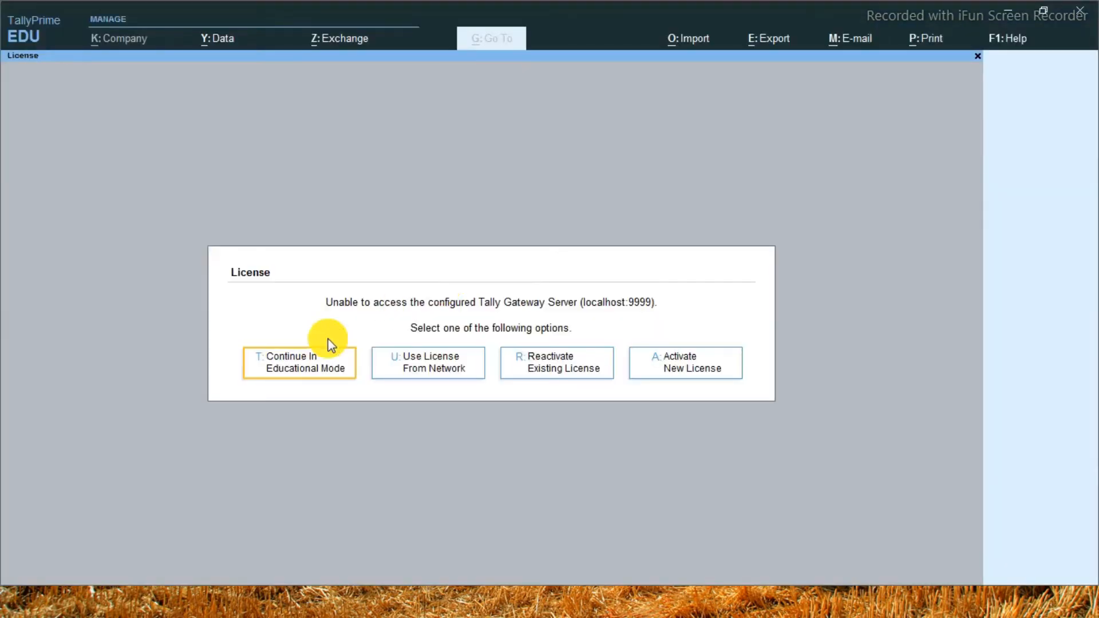
Continue in Educational Mode; the gateway loads Wipro Pvt Ltd.
{"action": "left_click", "coordinate": [300, 361]}
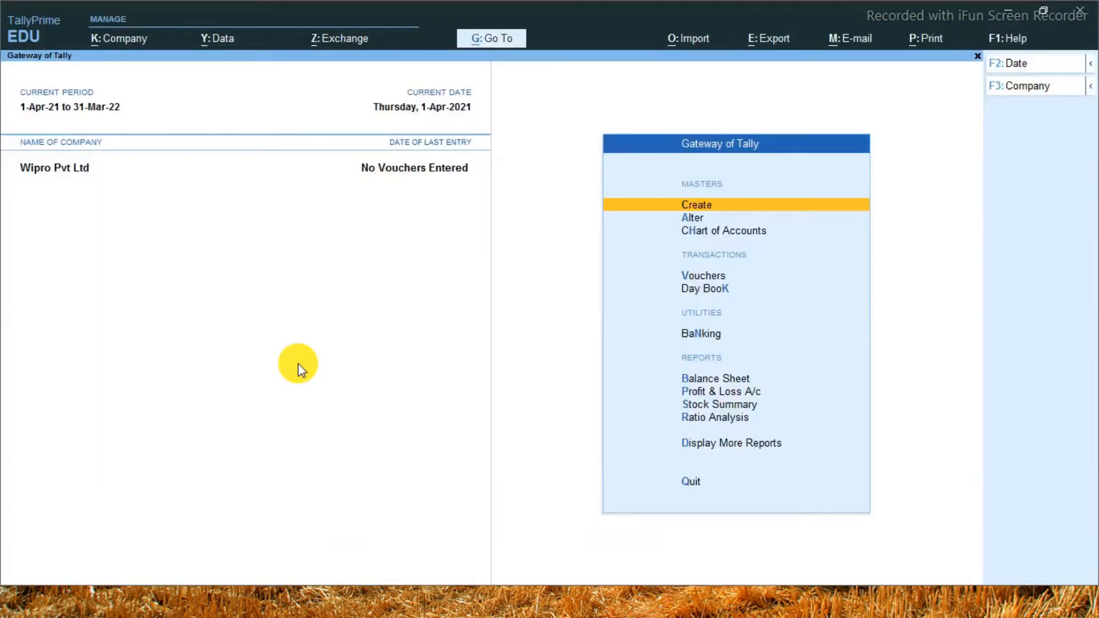
{"action": "mouse_move", "coordinate": [77, 195]}
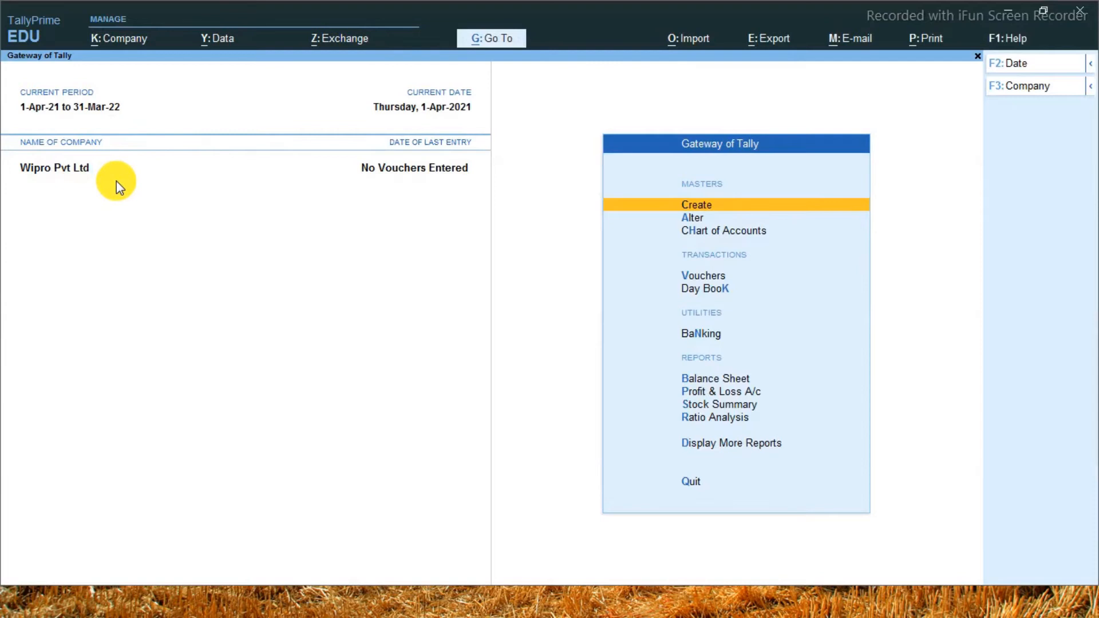
{"action": "mouse_move", "coordinate": [88, 187]}
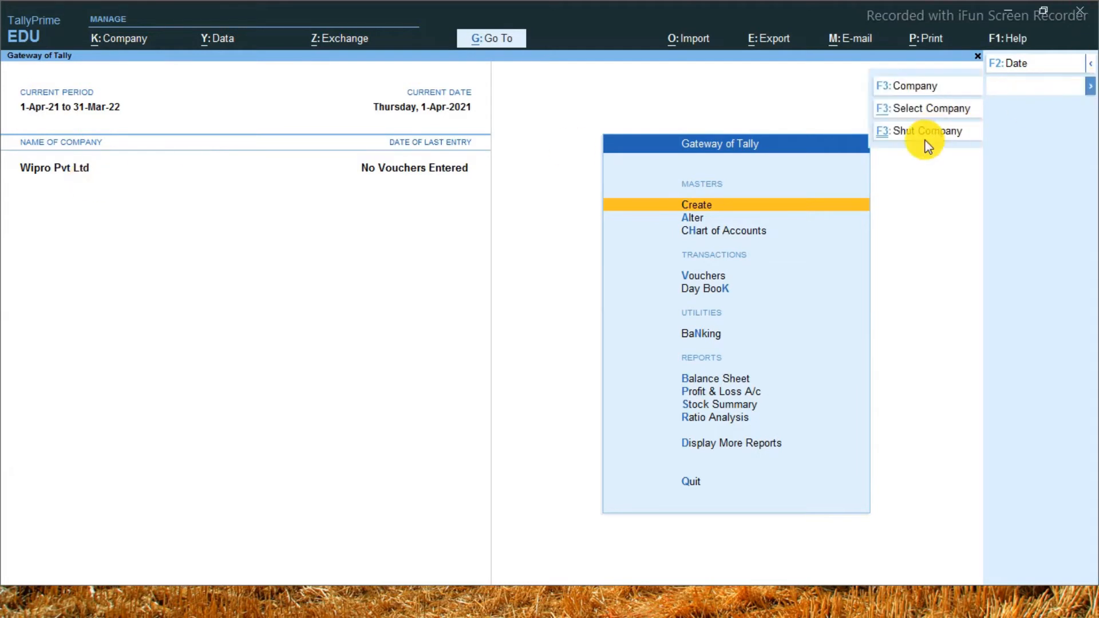
Show the Select Company list via F3: Company.
{"action": "left_click", "coordinate": [926, 130]}
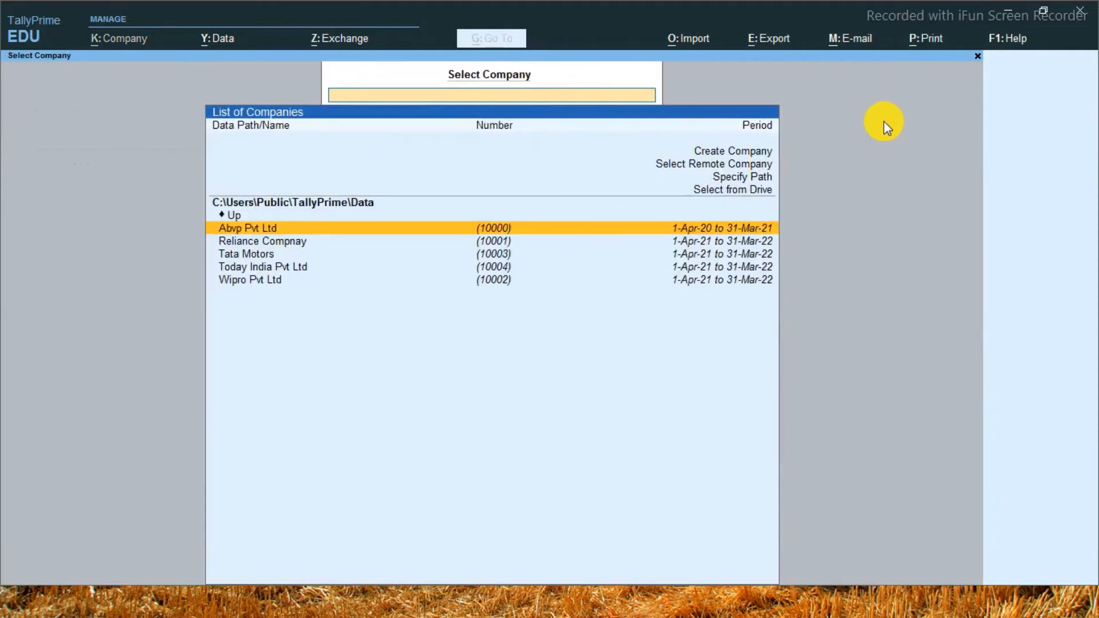
{"action": "mouse_move", "coordinate": [856, 135]}
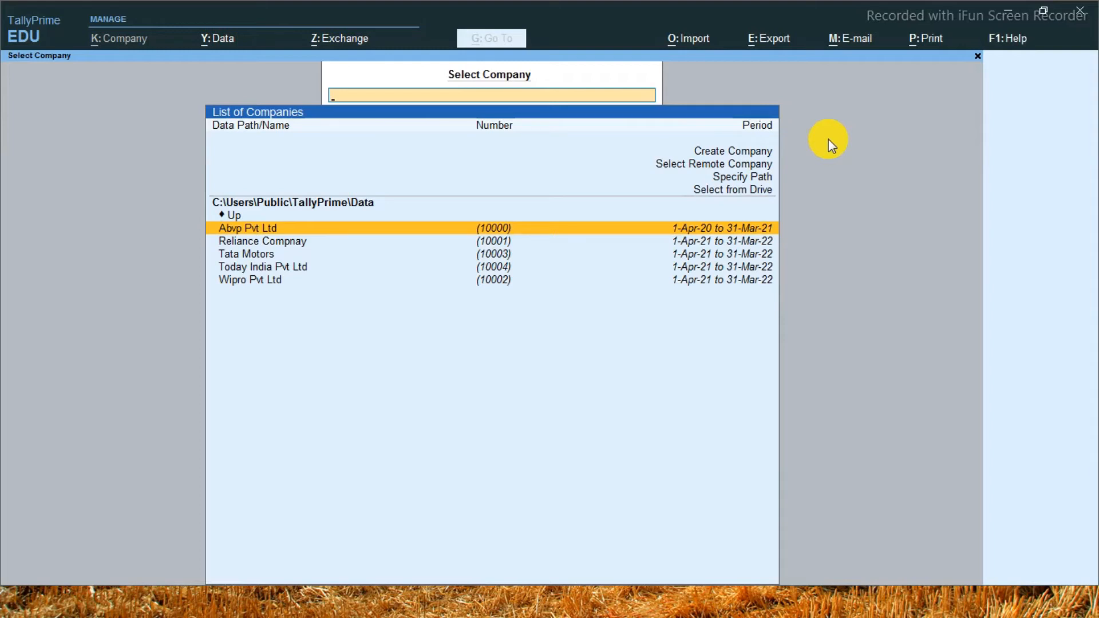
{"action": "mouse_move", "coordinate": [838, 143]}
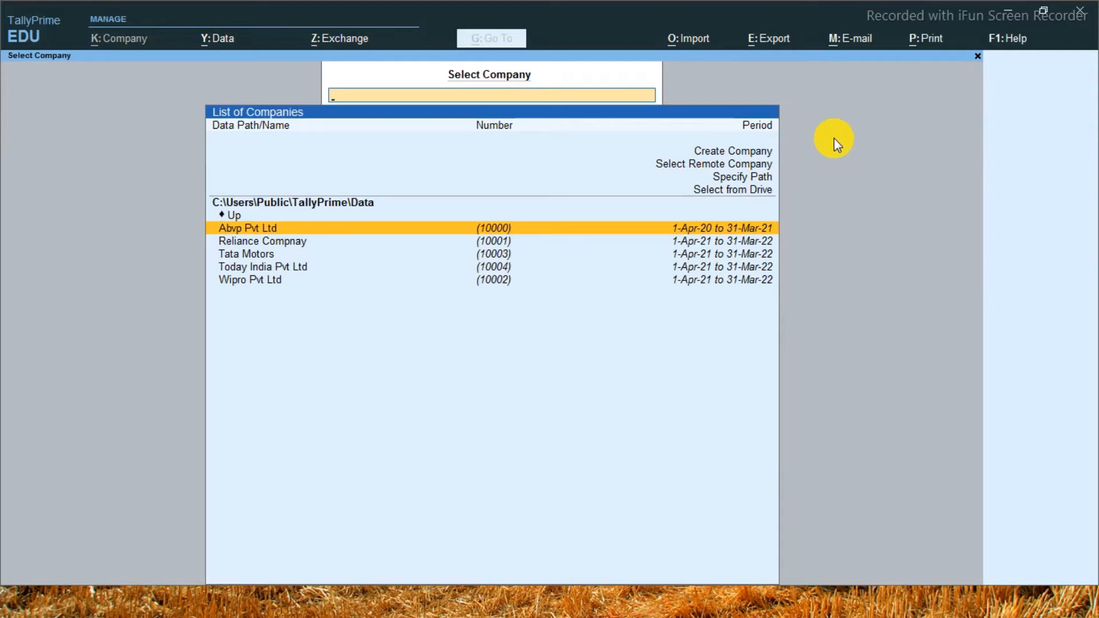
{"action": "mouse_move", "coordinate": [1005, 39]}
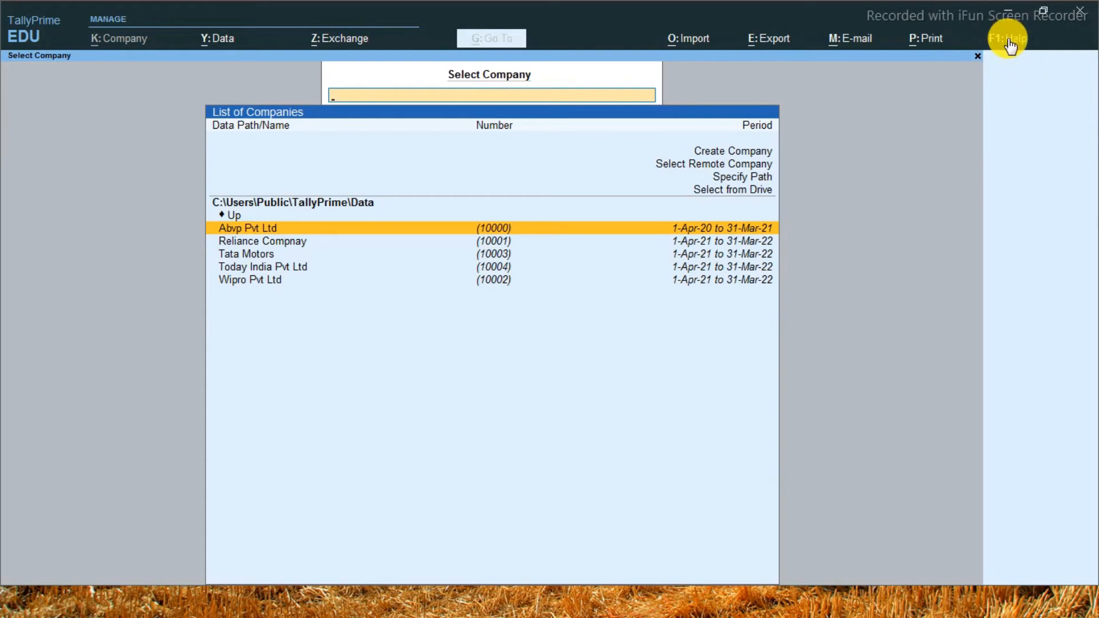
Expand the Settings submenu under F1: Help.
{"action": "left_click", "coordinate": [1007, 37]}
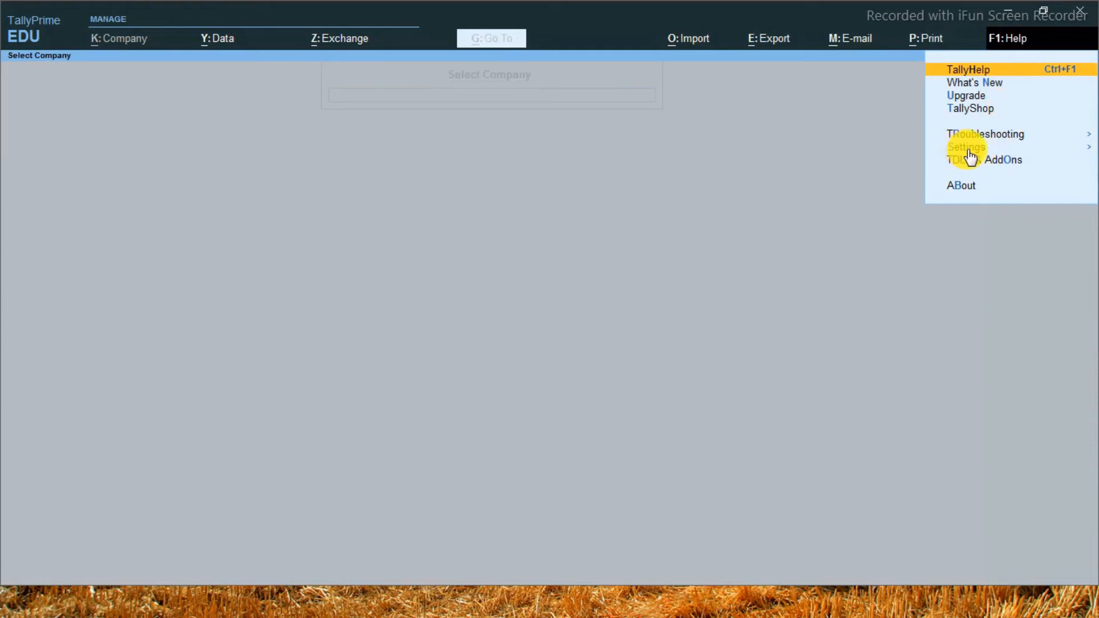
{"action": "left_click", "coordinate": [965, 146]}
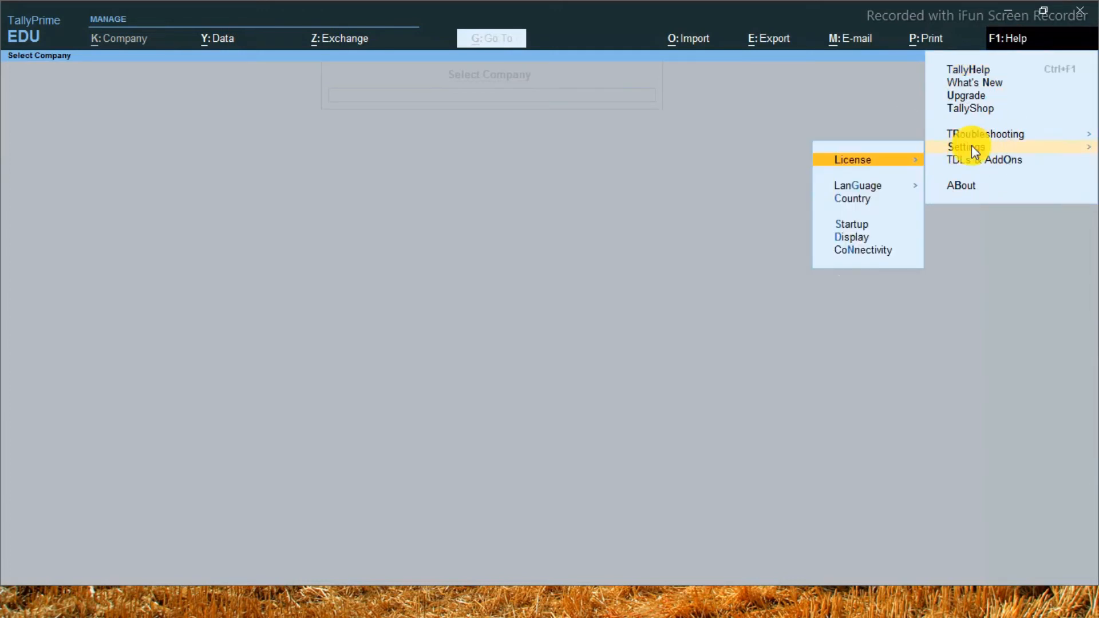
{"action": "mouse_move", "coordinate": [857, 236]}
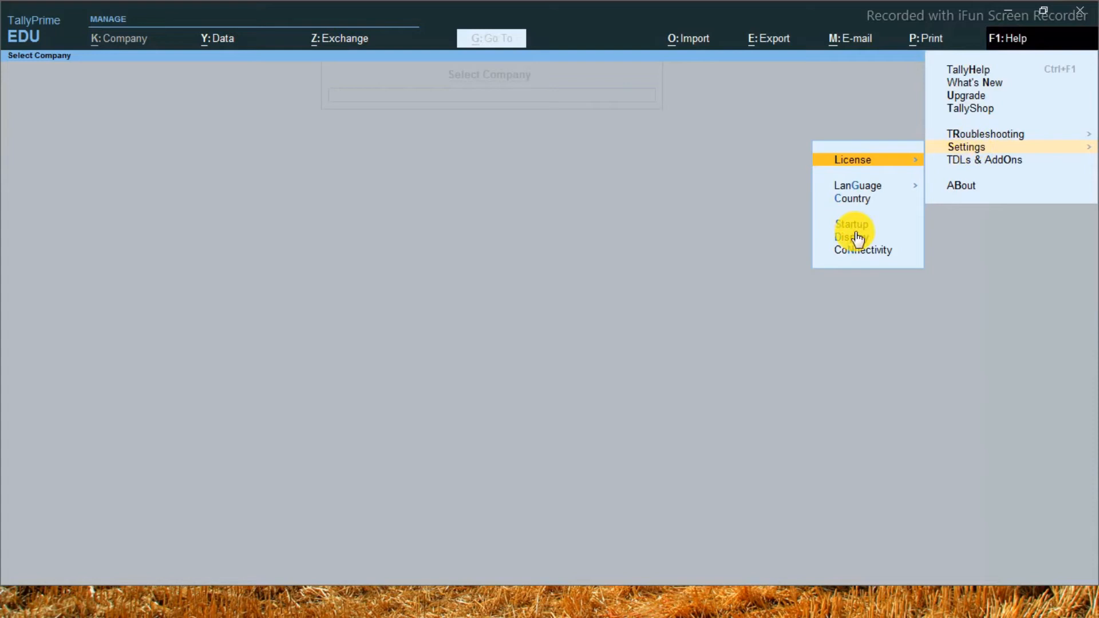
{"action": "mouse_move", "coordinate": [865, 231]}
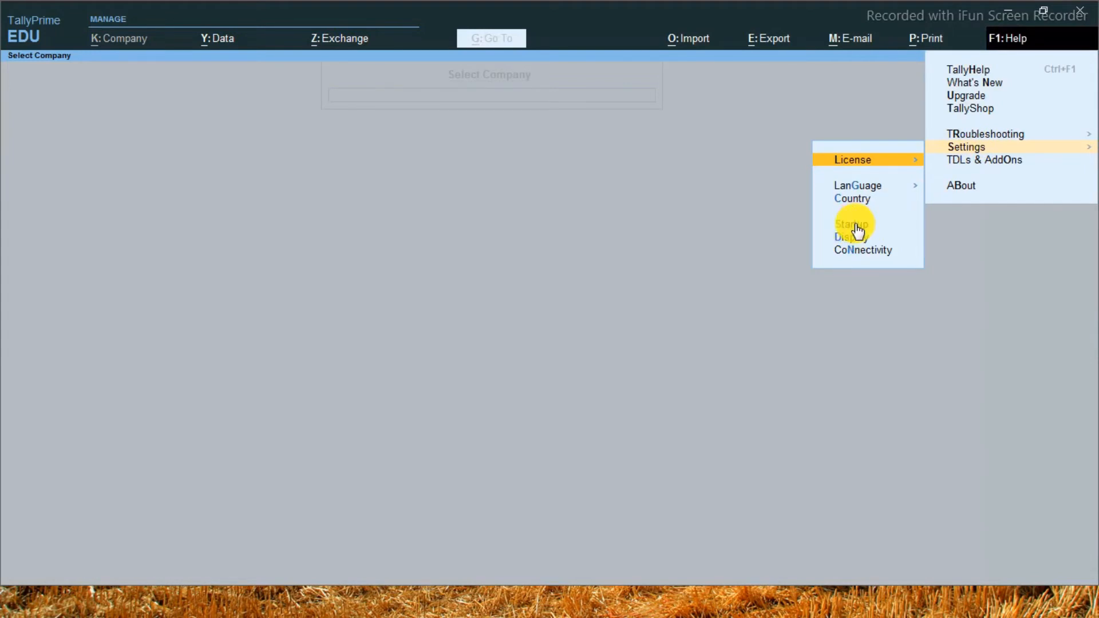
Show the Startup settings' list of companies to load, currently Wipro Pvt Ltd.
{"action": "left_click", "coordinate": [849, 224]}
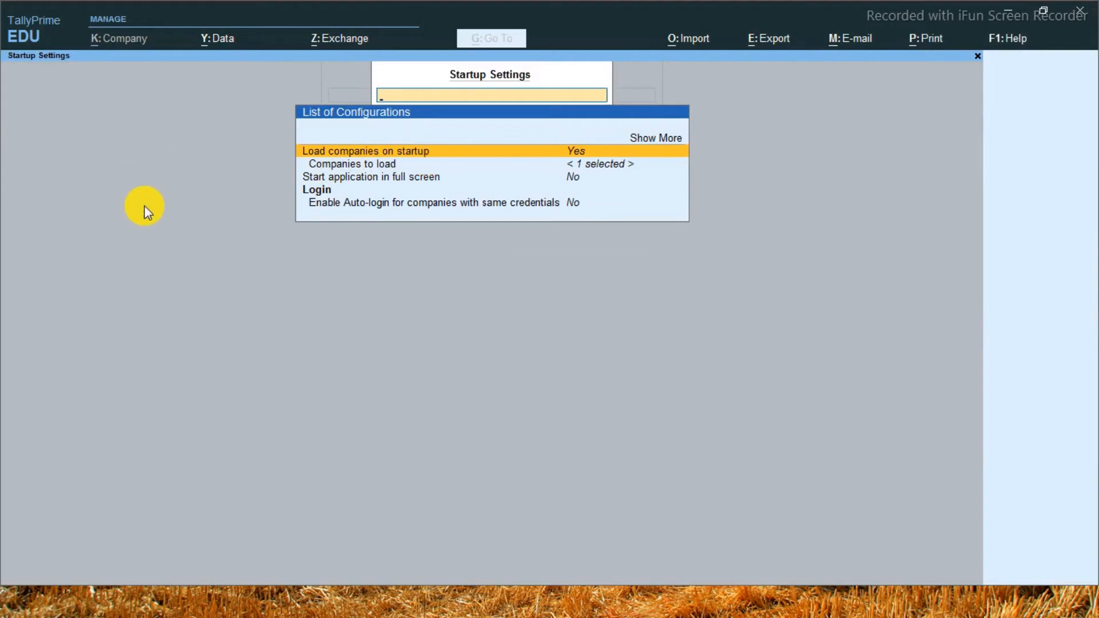
{"action": "mouse_move", "coordinate": [156, 200]}
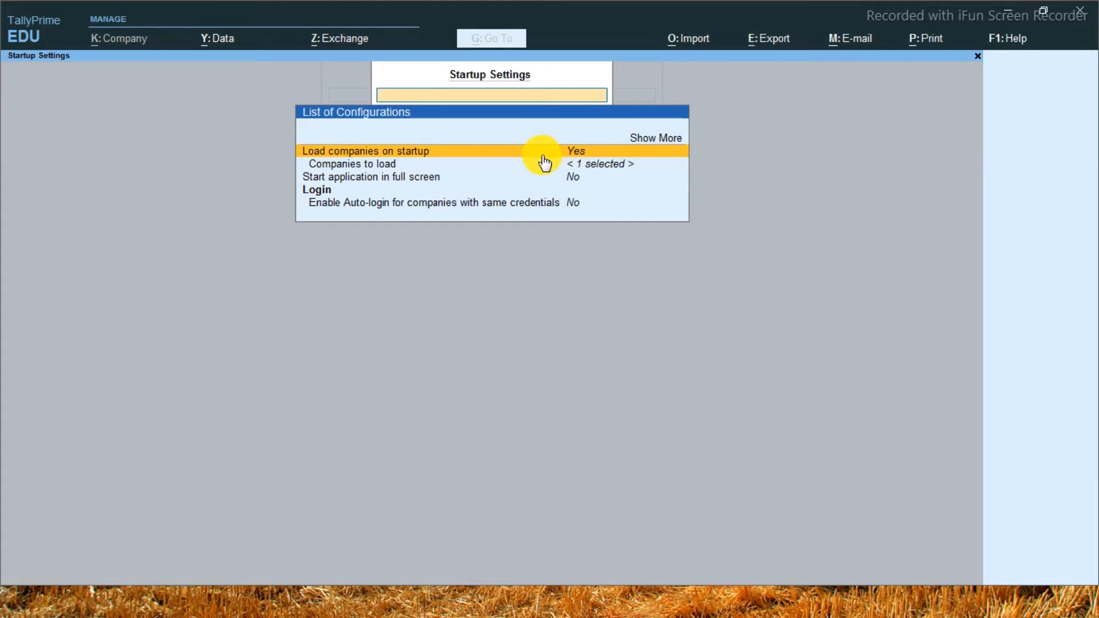
{"action": "mouse_move", "coordinate": [600, 163]}
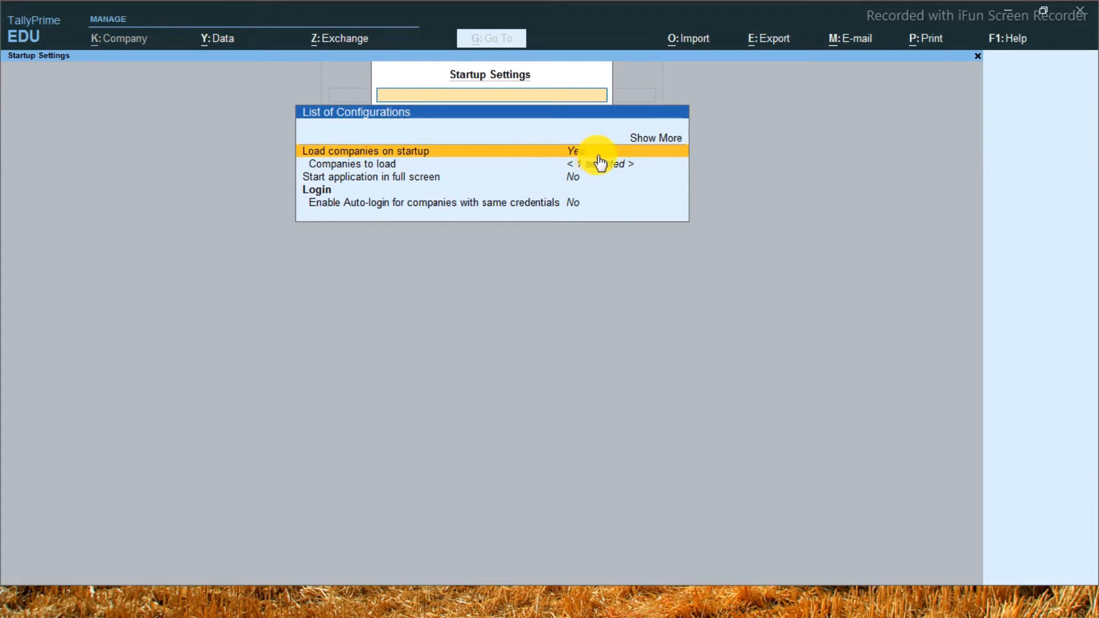
{"action": "mouse_move", "coordinate": [589, 154]}
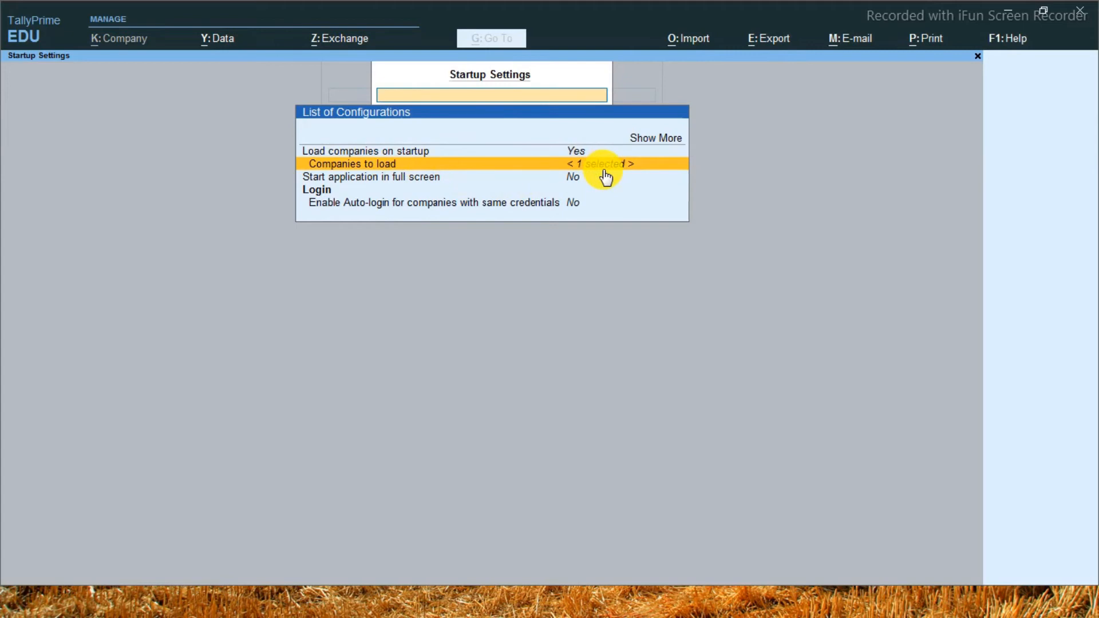
{"action": "left_click", "coordinate": [601, 164]}
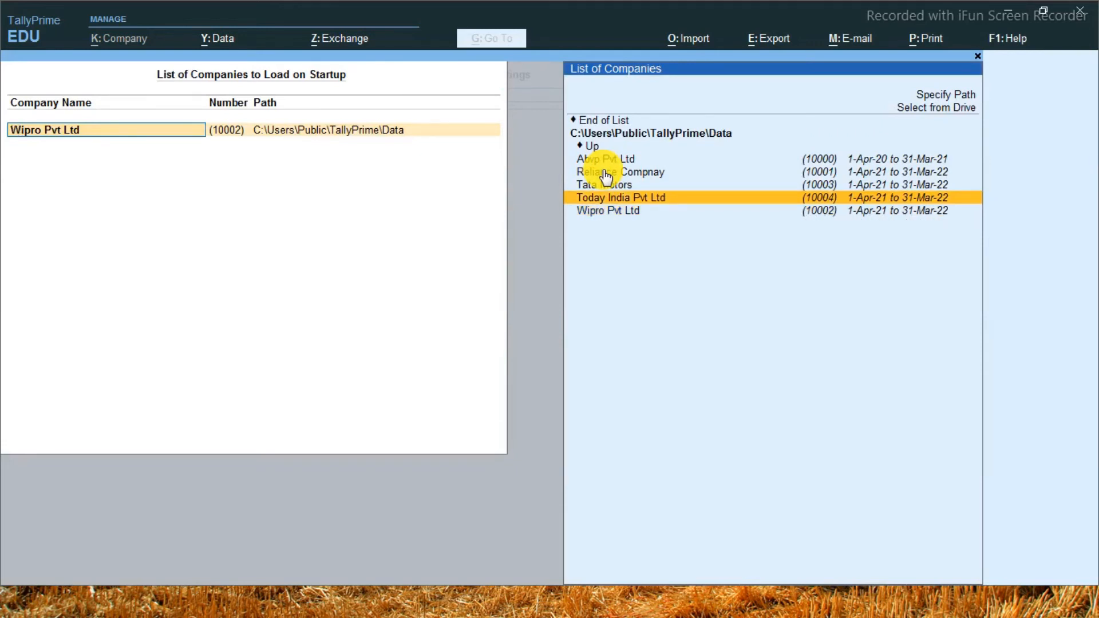
{"action": "left_click", "coordinate": [621, 197]}
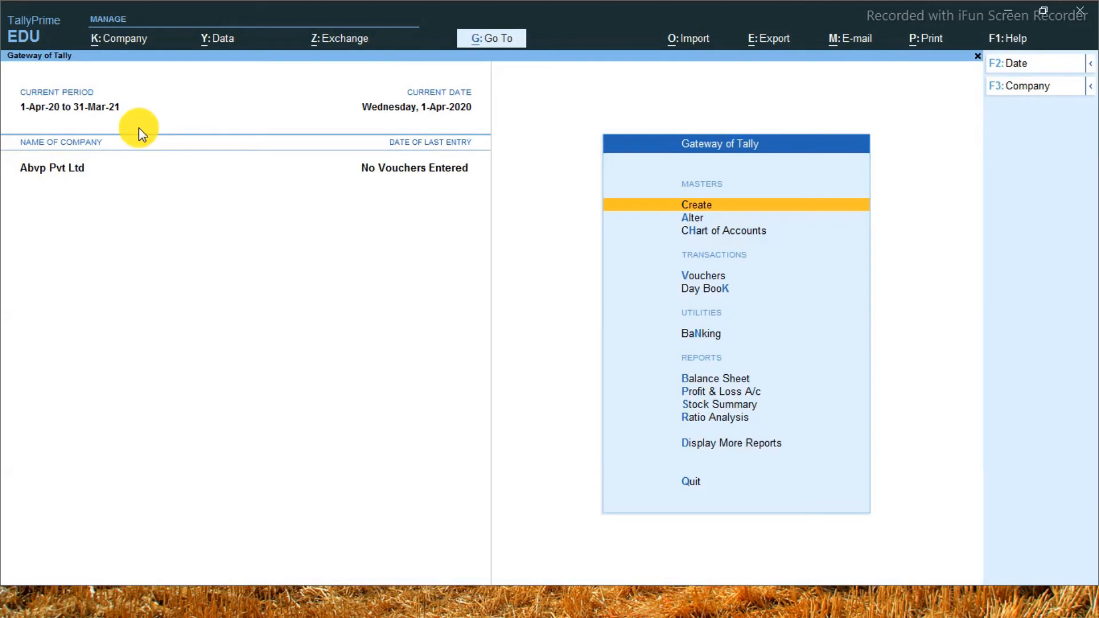
{"action": "mouse_move", "coordinate": [1017, 41]}
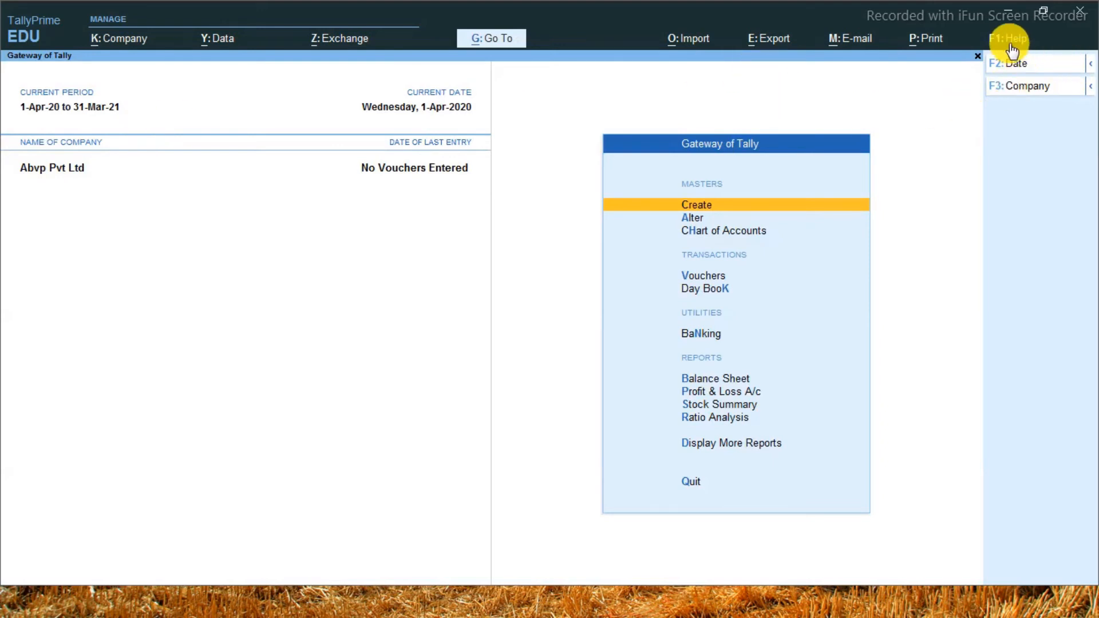
Recheck the Startup settings under F1: Help > Settings.
{"action": "left_click", "coordinate": [1013, 39]}
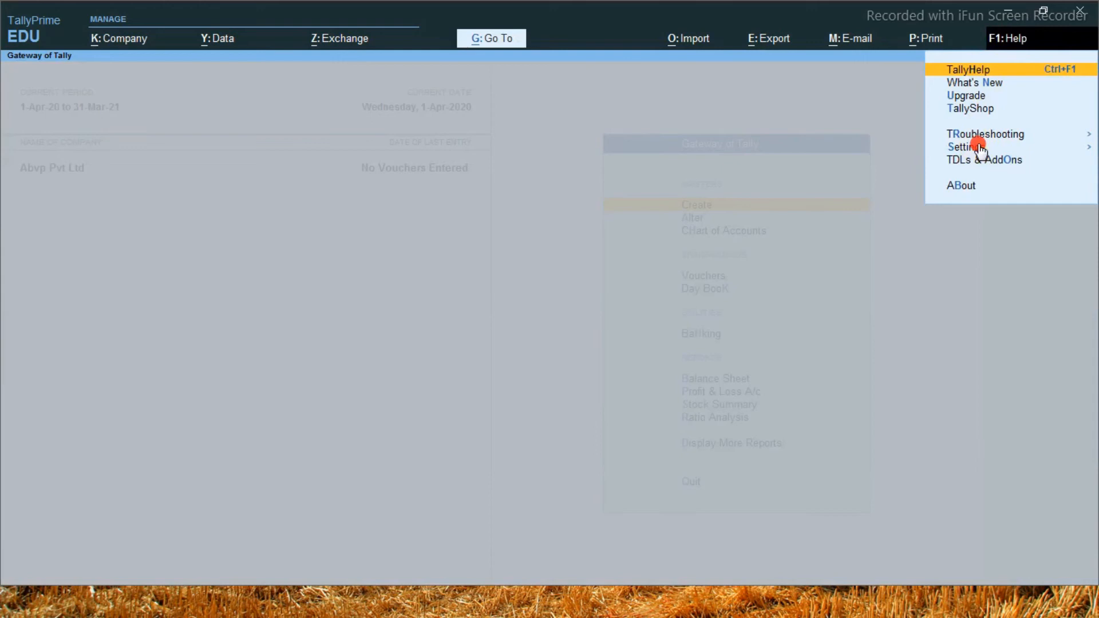
{"action": "left_click", "coordinate": [966, 146]}
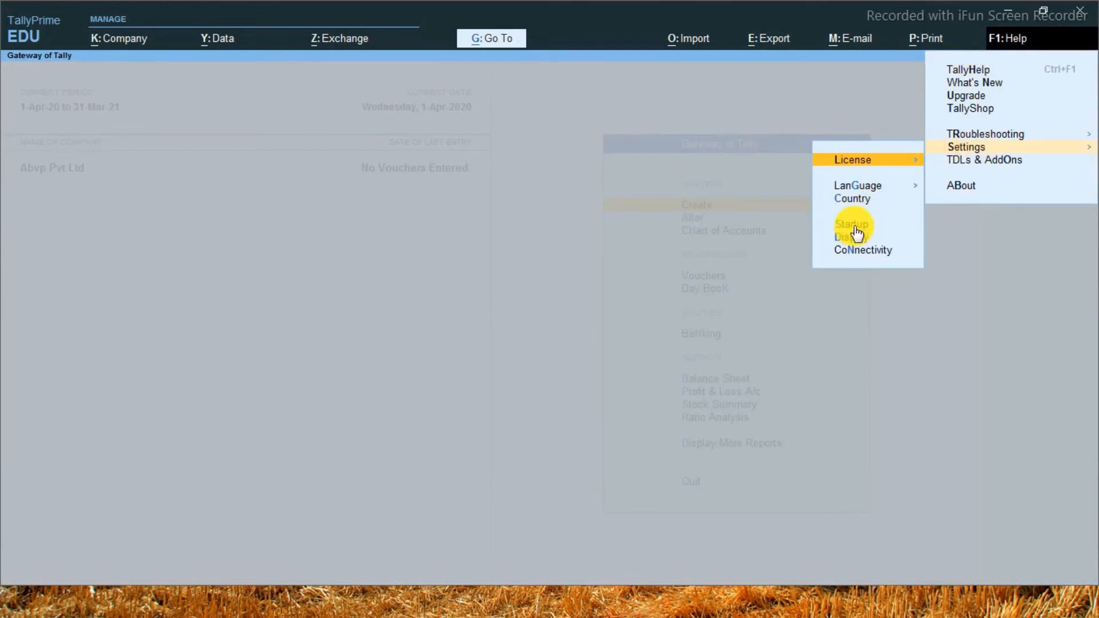
{"action": "left_click", "coordinate": [851, 224]}
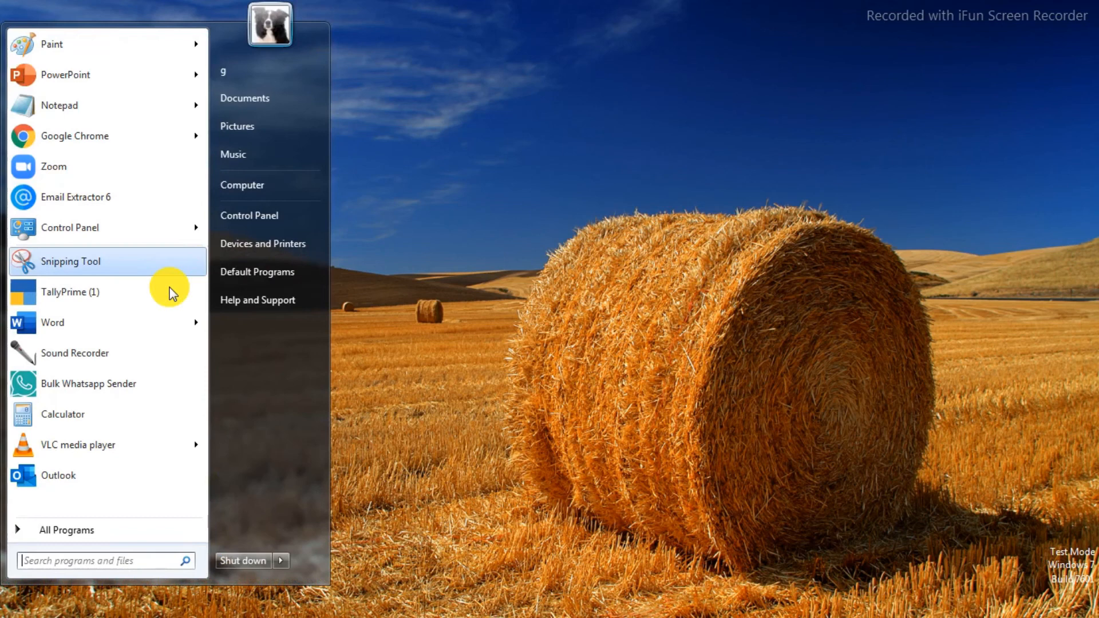
Relaunch TallyPrime from the Start menu, reaching the license prompt.
{"action": "left_click", "coordinate": [71, 291]}
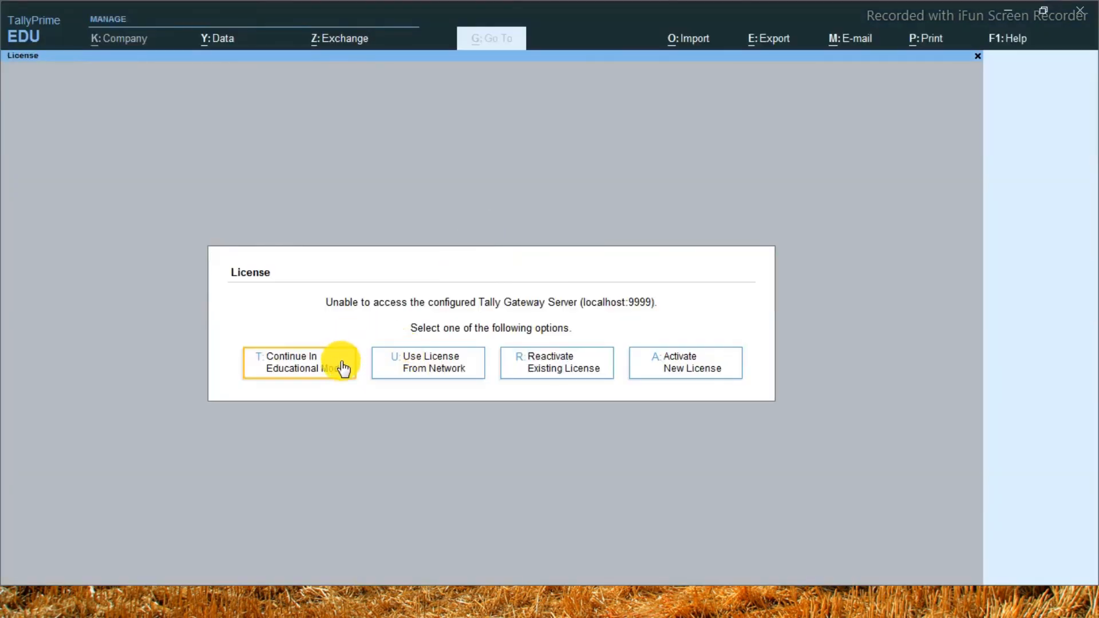
{"action": "mouse_move", "coordinate": [343, 366]}
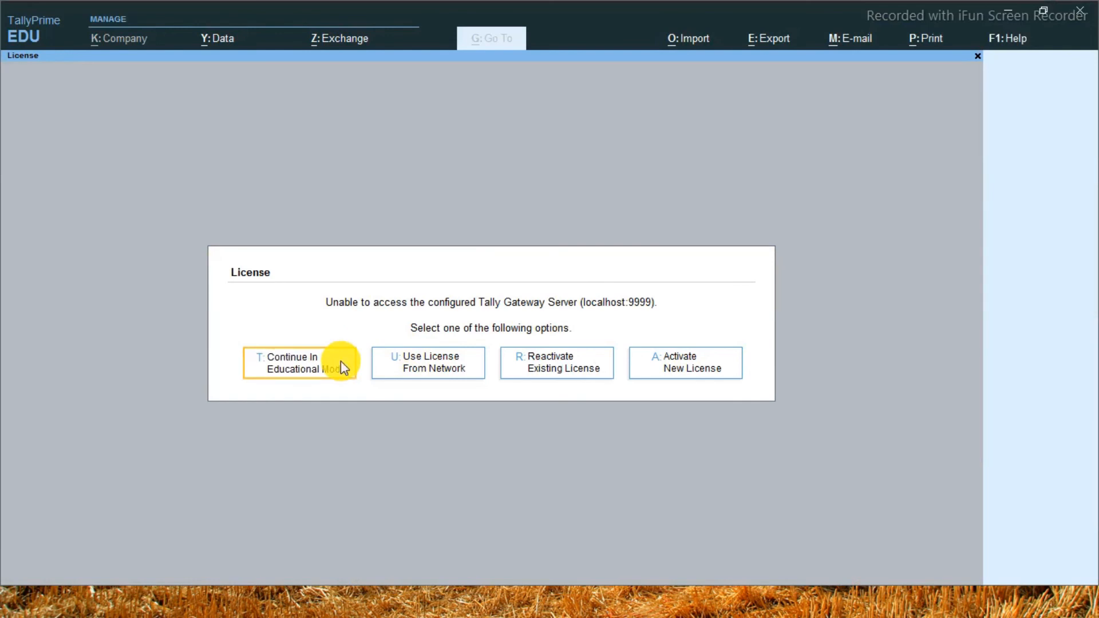
Continue in Educational Mode so Today India Pvt Ltd loads, then expand Settings again.
{"action": "left_click", "coordinate": [299, 362]}
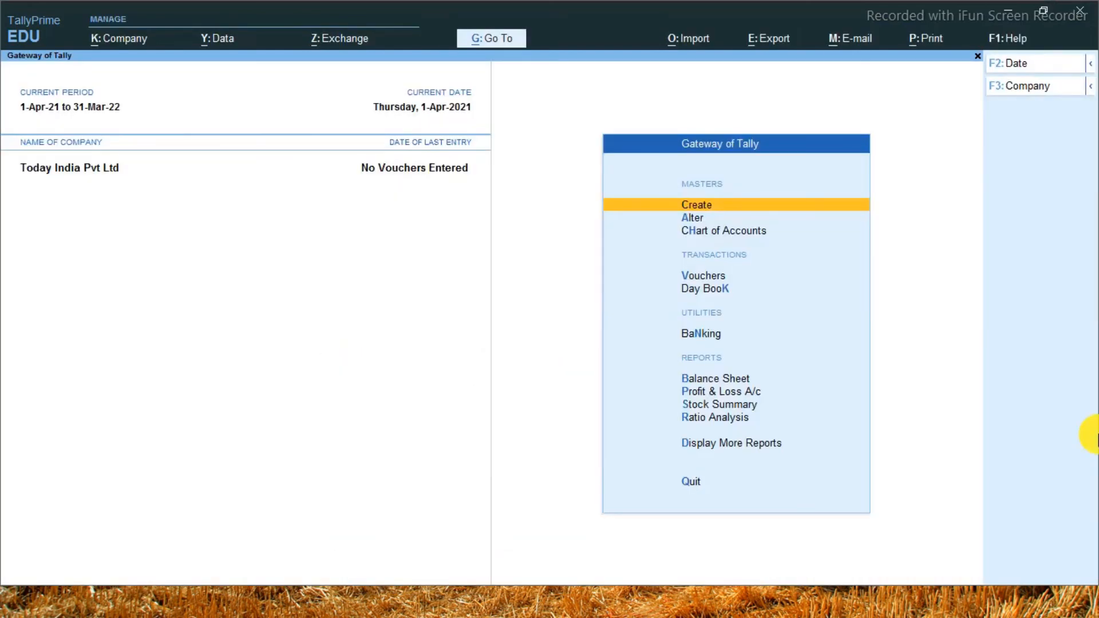
{"action": "mouse_move", "coordinate": [147, 216]}
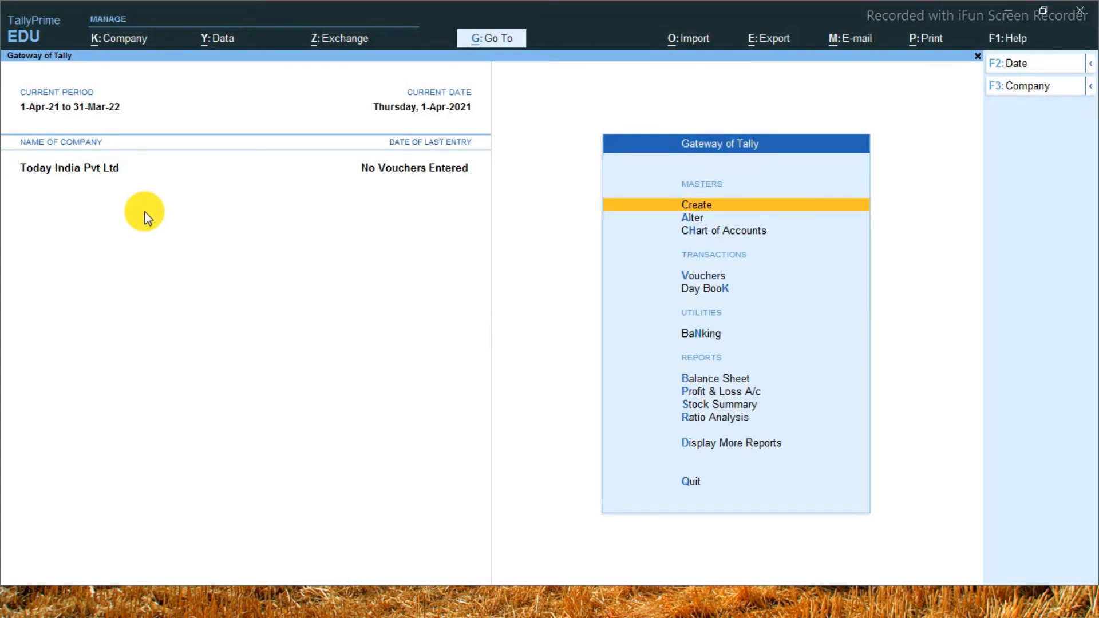
{"action": "mouse_move", "coordinate": [92, 177]}
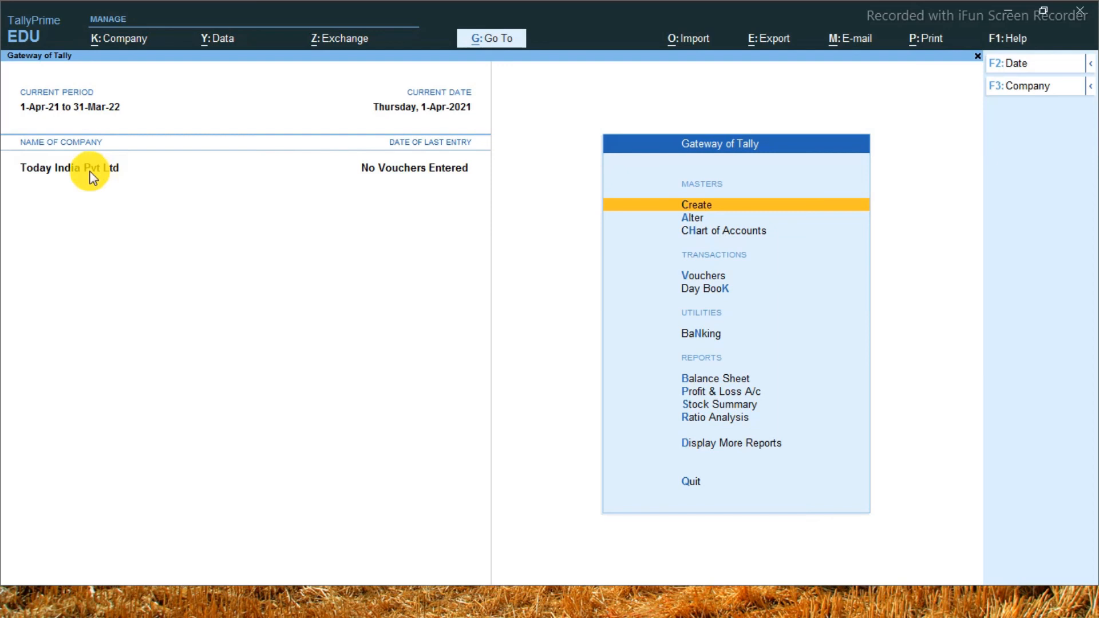
{"action": "mouse_move", "coordinate": [1013, 43]}
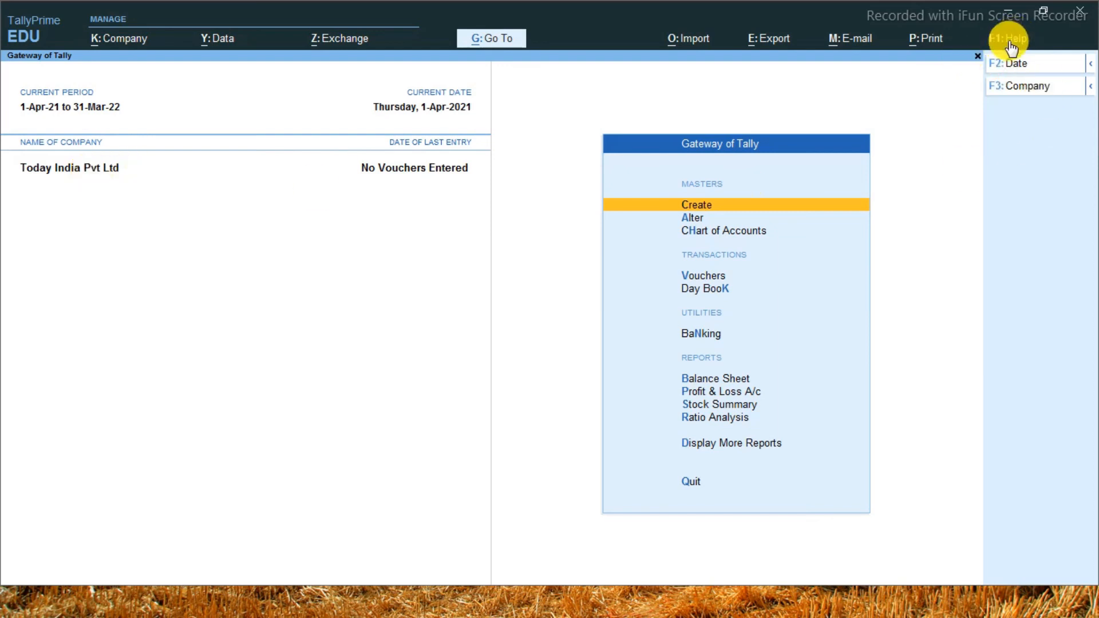
{"action": "left_click", "coordinate": [1005, 38]}
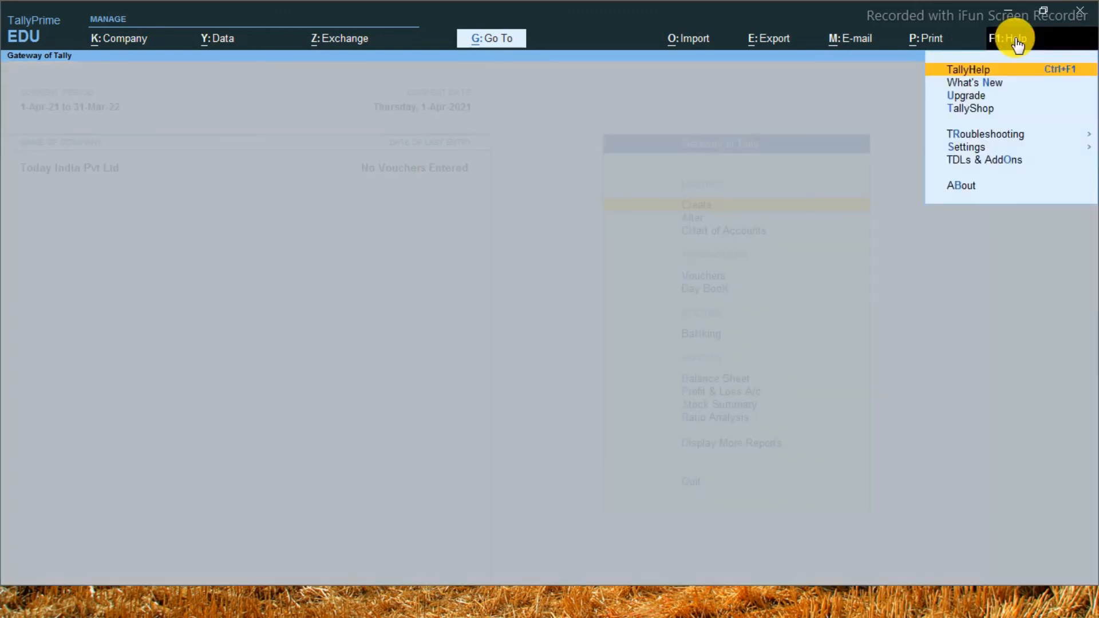
{"action": "mouse_move", "coordinate": [975, 151]}
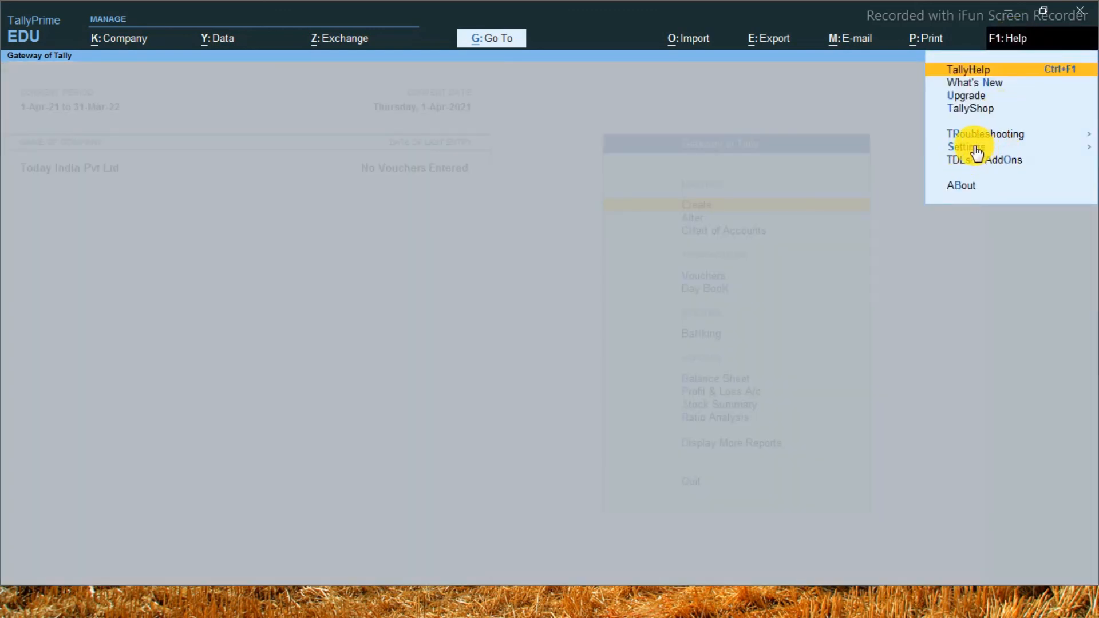
{"action": "left_click", "coordinate": [966, 146]}
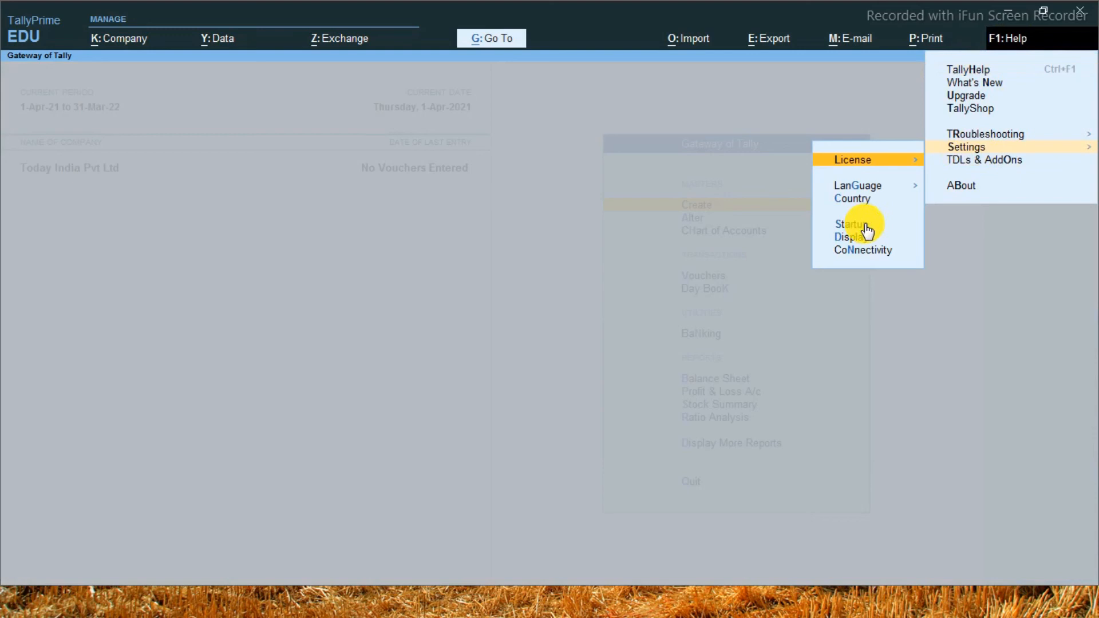
{"action": "mouse_move", "coordinate": [614, 295]}
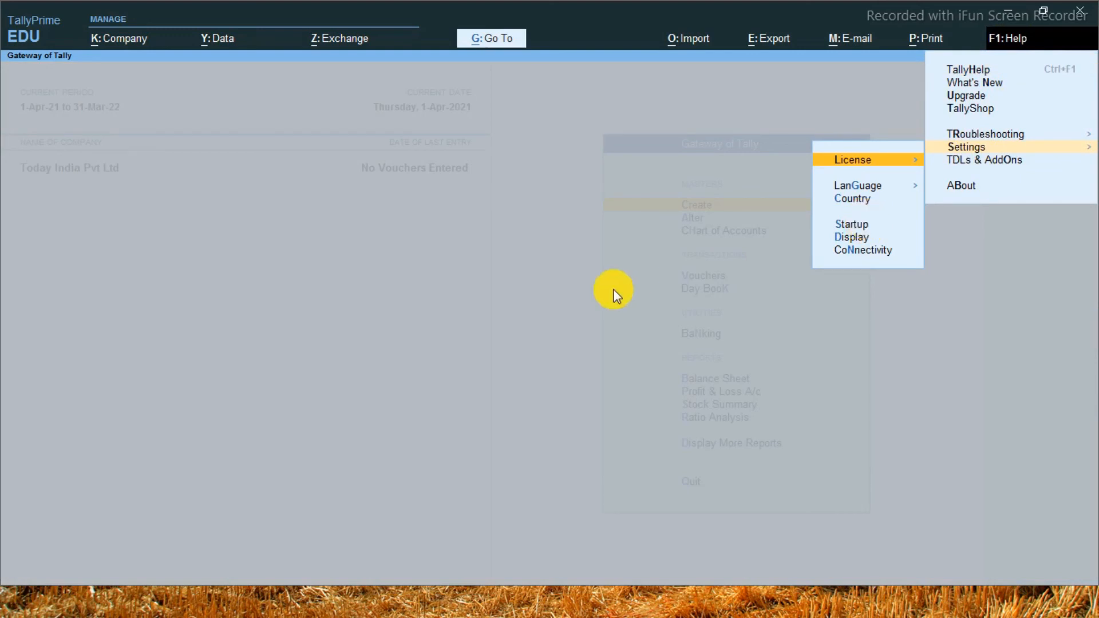